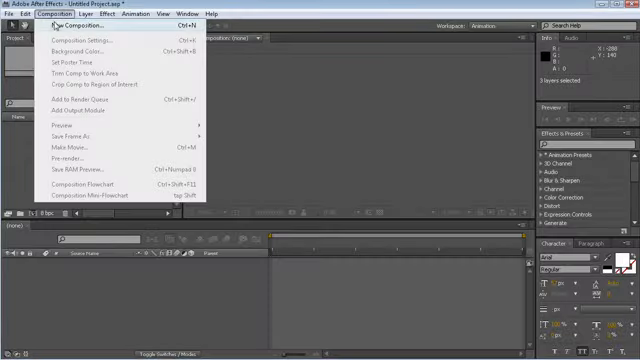
Step: Create a new composition named with 'out' for the Bleed It Out lyrics
click(66, 40)
text(Bleed it)
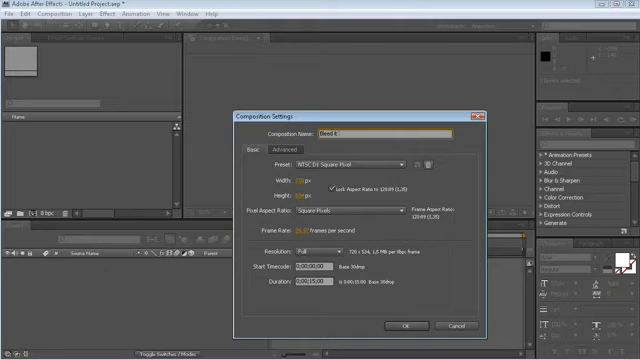
text(out)
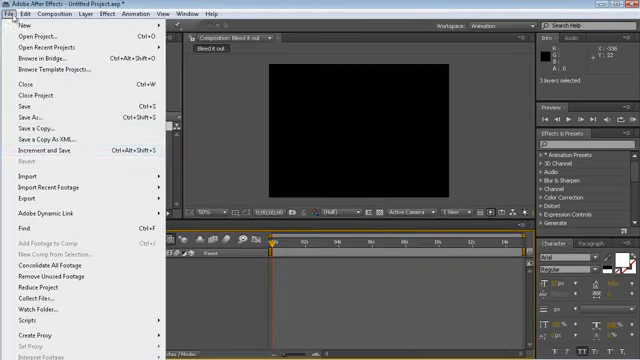
Step: Import the Linkin Park Bleed It Out MP3 into the project as the audio layer
click(22, 188)
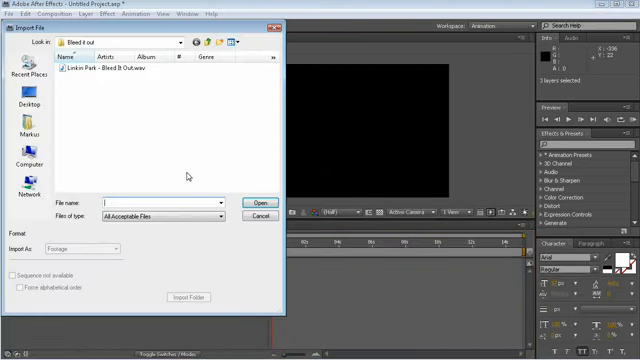
click(258, 204)
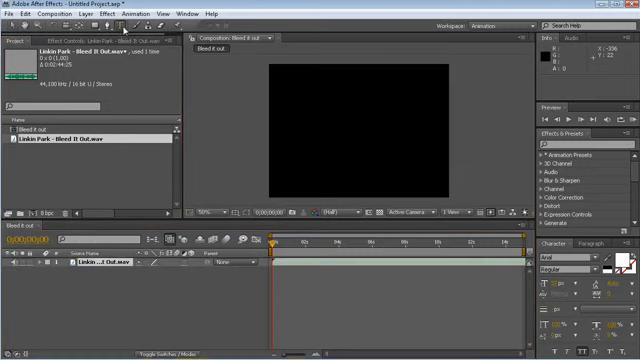
Step: Add the opening lyric words HERE and WE GO as text layers over the frame
text(H)
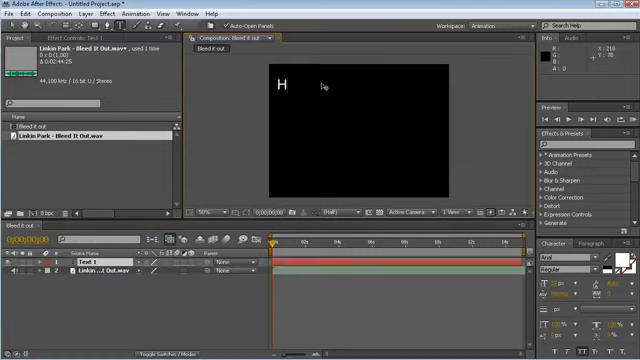
text(ERE)
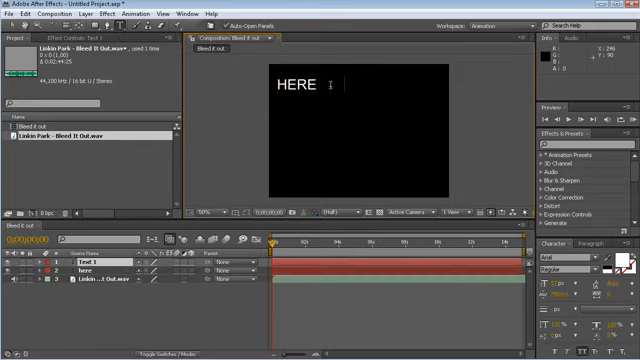
text(WE GO FOR)
text(THE)
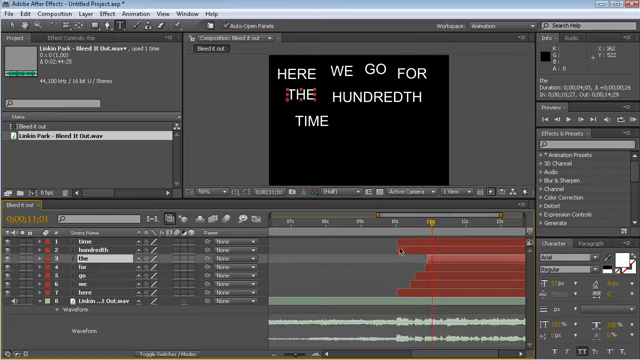
Step: Position the first-line word layers across the composition frame
click(432, 218)
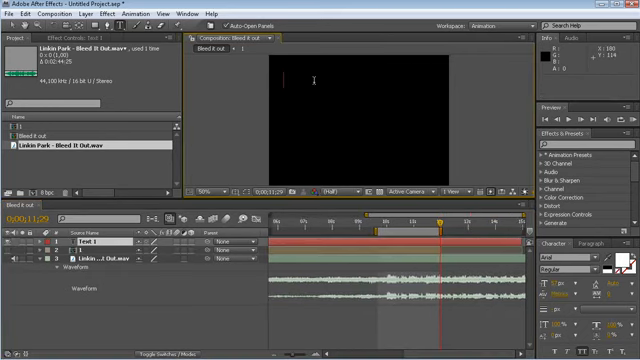
Step: Add HAND, GRENADE and PINS as separate text layers in the composition
text(HAND)
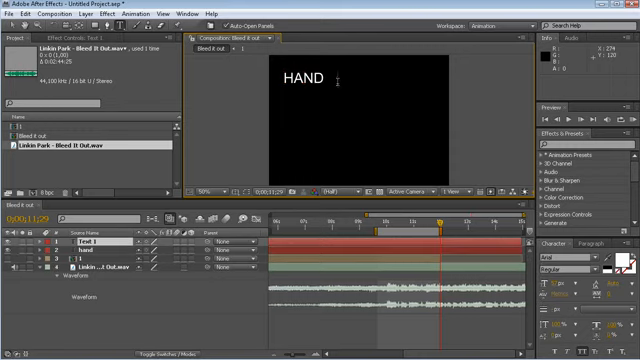
text(GRENADE)
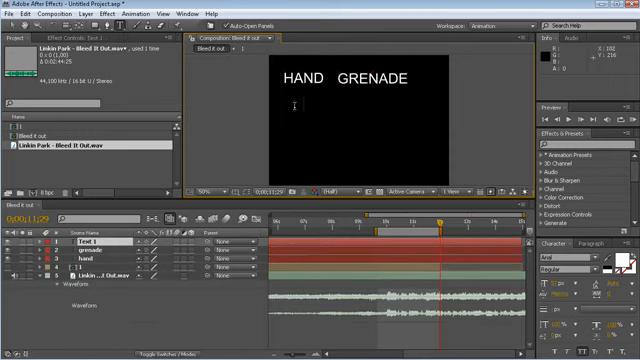
text(PINS IN EVERY)
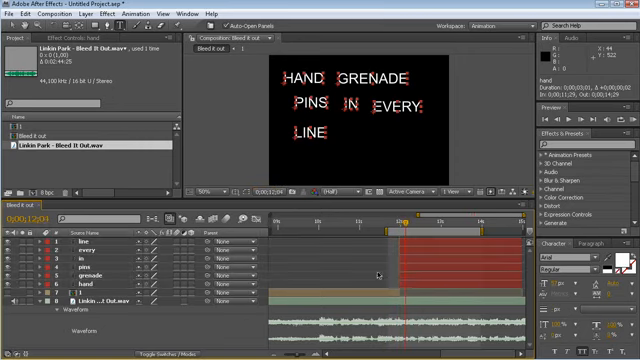
Step: Arrange the HAND GRENADE PINS IN EVERY LINE words and adjust their layer timing
click(76, 272)
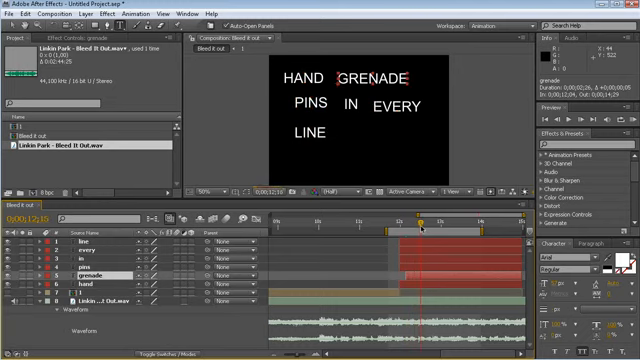
drag(420, 222, 410, 222)
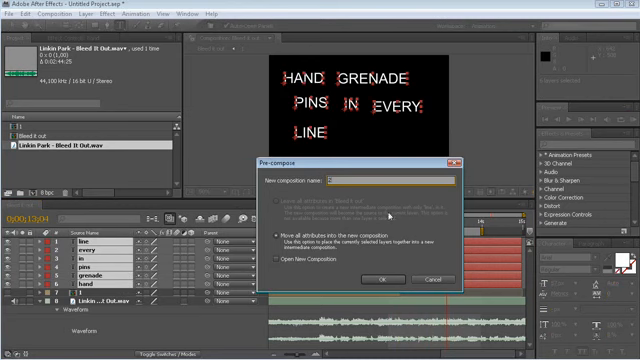
Step: Pre-compose the HAND GRENADE PINS IN EVERY LINE layers into their own composition
click(372, 276)
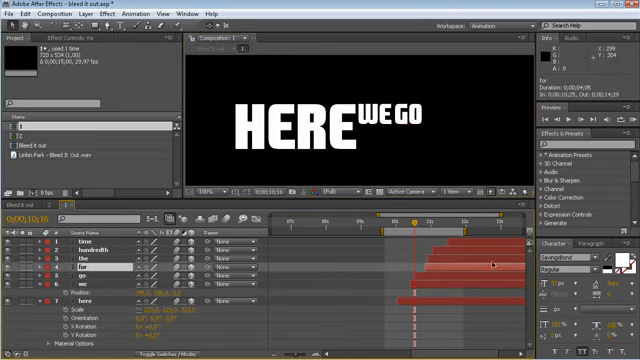
Step: Size and place large HERE with WE GO beside and FOR THE beneath, adding keyframes
drag(406, 218, 430, 218)
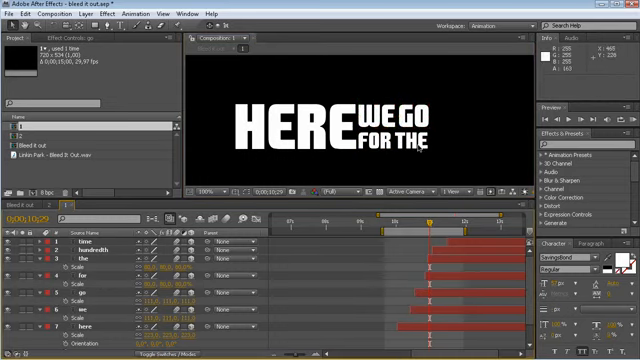
key(Up)
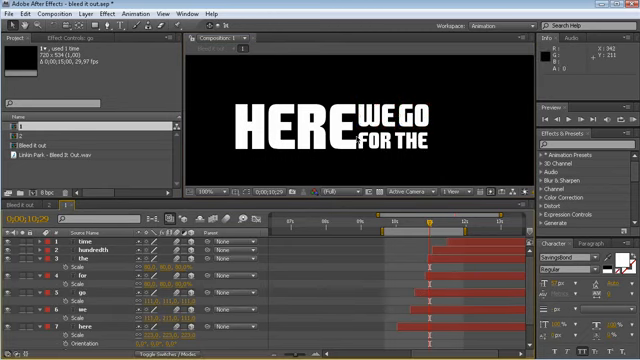
click(78, 248)
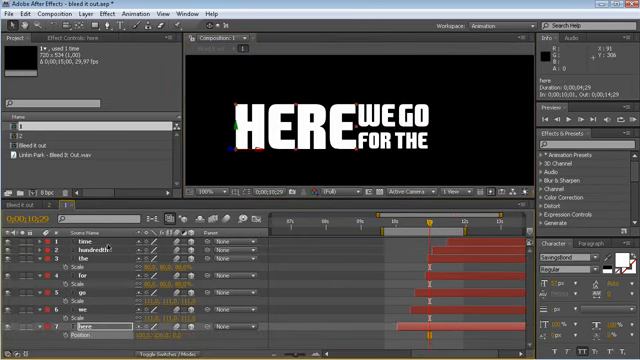
click(436, 220)
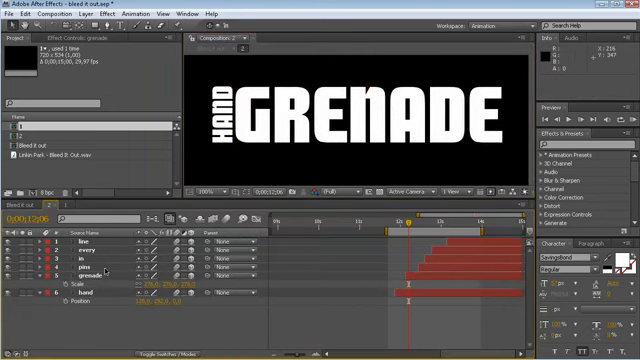
Step: Place sideways HAND next to an enlarged GRENADE in the lyric layout
click(64, 270)
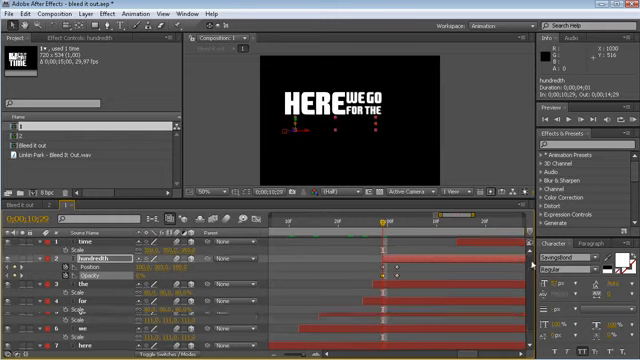
Step: Adjust the lyric block in frame and create a new camera via Layer > New > Camera
drag(378, 216, 458, 216)
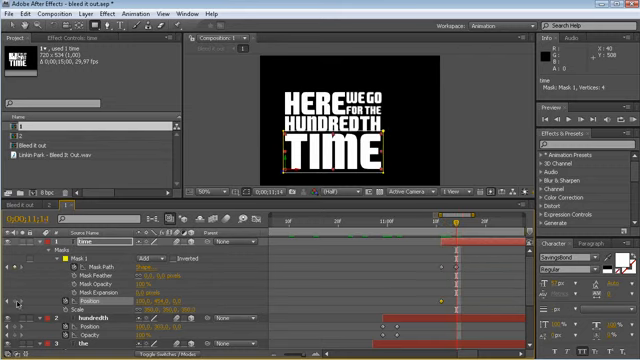
drag(440, 214, 438, 214)
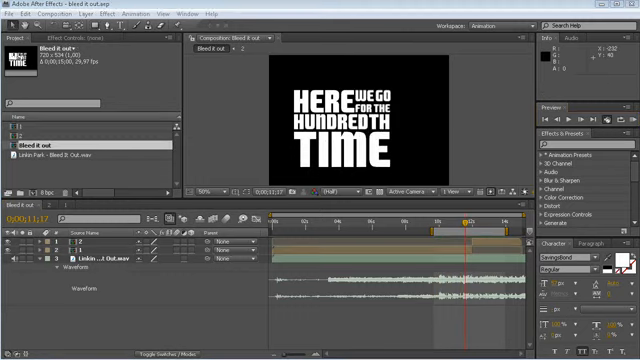
click(60, 12)
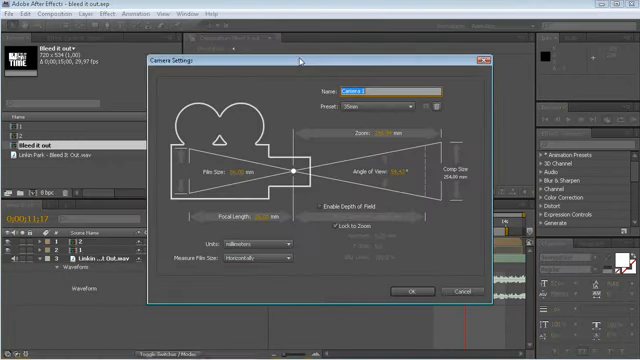
Step: Accept the camera settings and 3D warning, adding the camera layer to the timeline
click(410, 292)
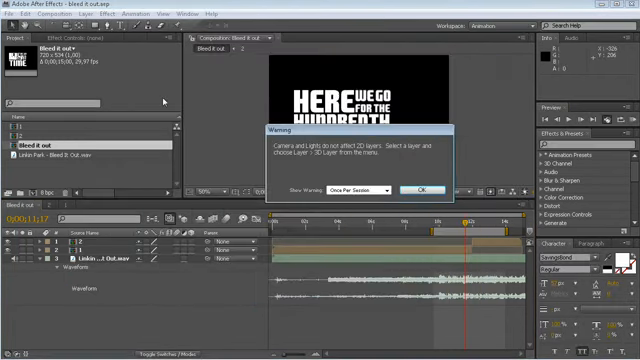
click(420, 188)
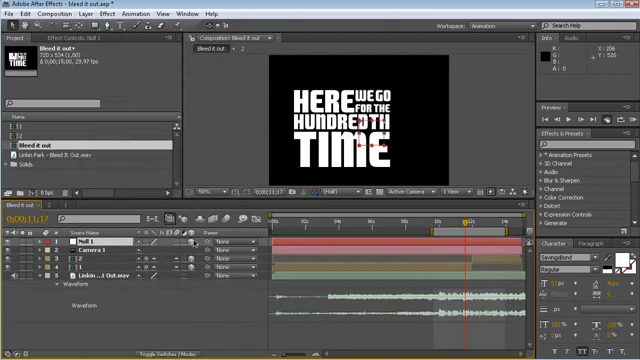
click(96, 250)
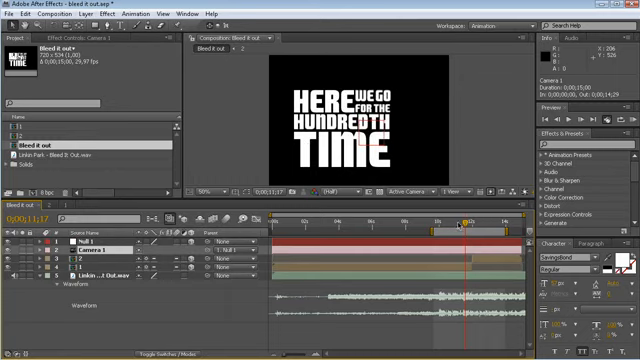
Step: Keyframe Camera 1 Position and Point of Interest at each word, ending as HUNDREDTH comes into view
drag(458, 218, 438, 218)
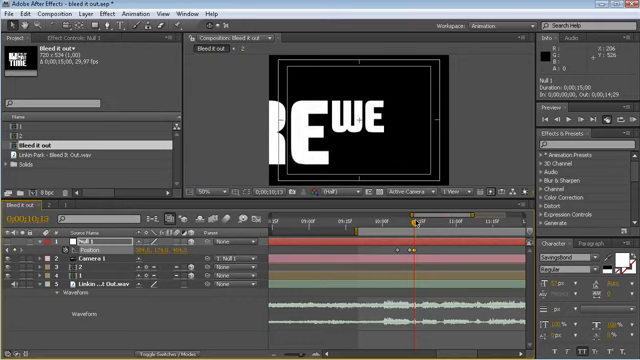
drag(412, 218, 420, 218)
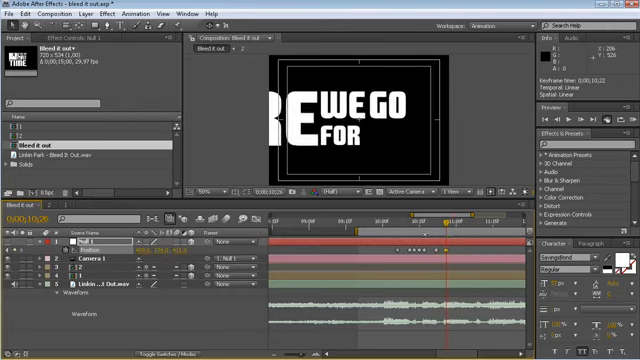
click(456, 222)
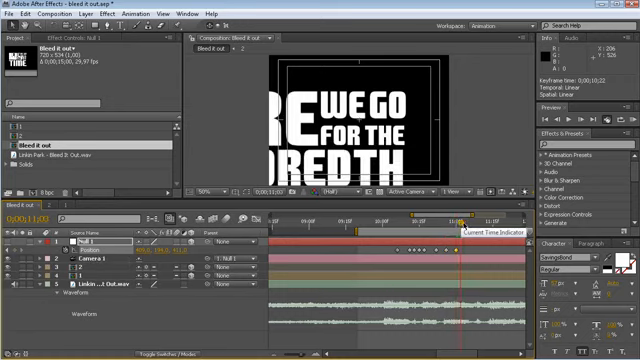
drag(464, 220, 464, 220)
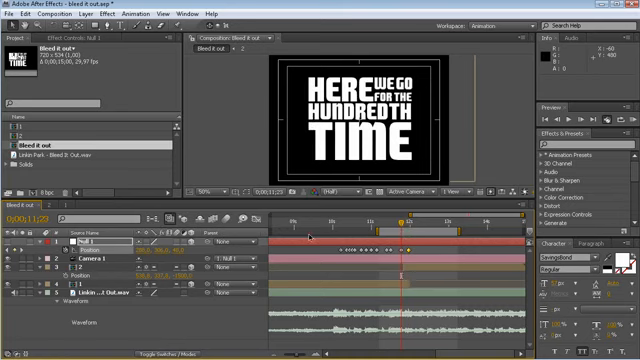
Step: Reveal Camera 1's Transform properties ready for a large Position zoom-out keyframe
click(18, 242)
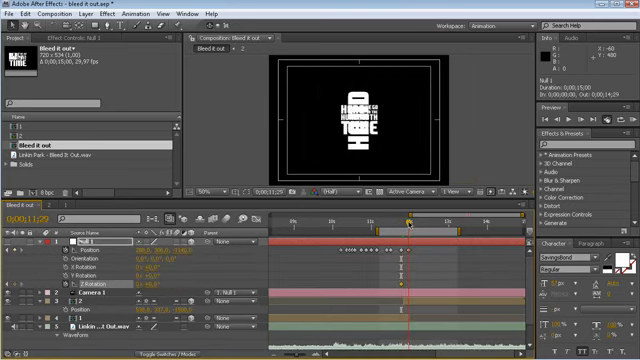
click(132, 284)
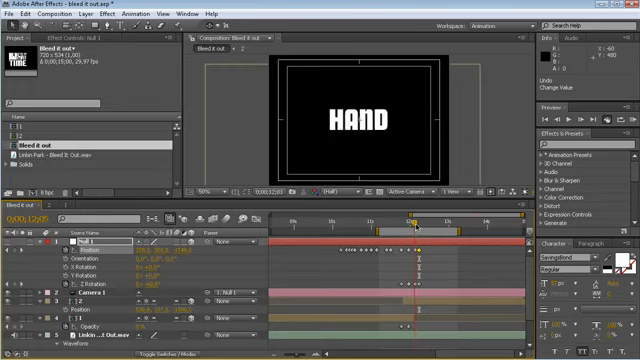
Step: Move the camera ahead to frame HAND at the start of the next lyric line
drag(412, 220, 440, 220)
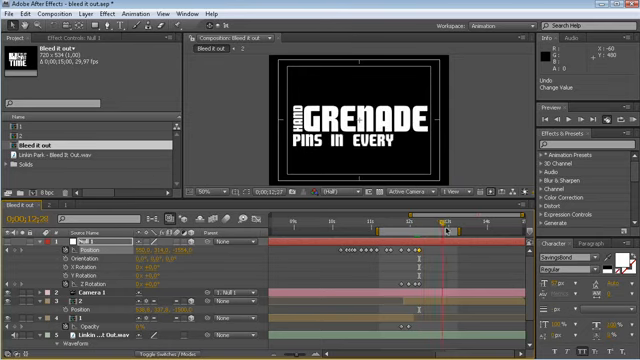
click(464, 218)
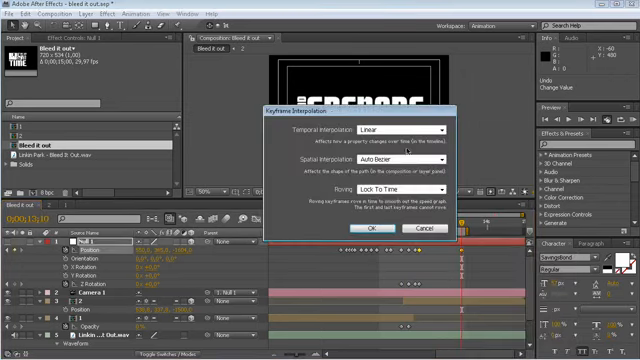
Step: Apply the new keyframe interpolation and preview the camera glide from HERE through HAND
click(372, 228)
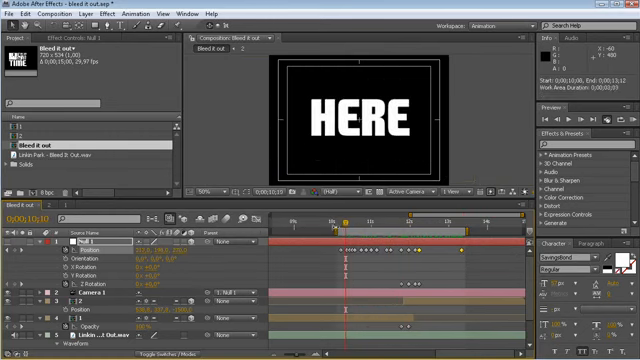
drag(344, 224, 470, 224)
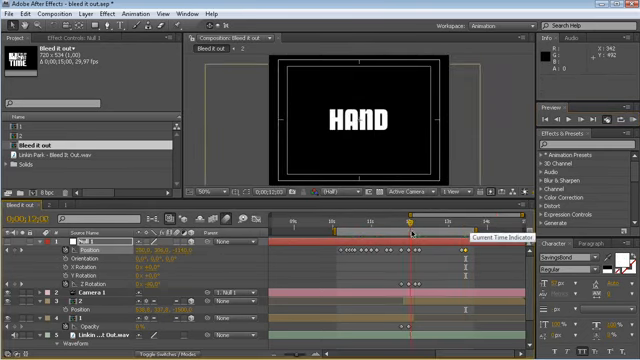
drag(416, 220, 390, 220)
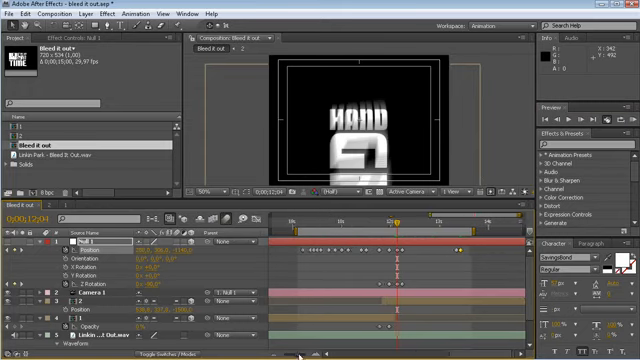